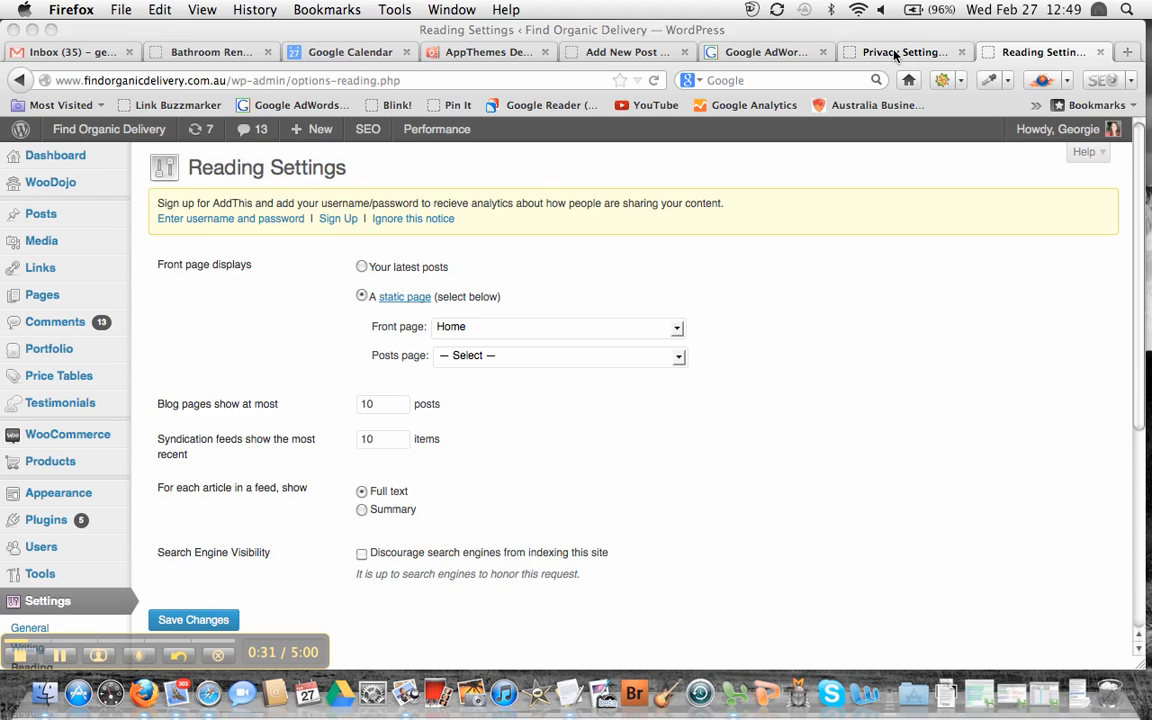
mouse_move(890, 56)
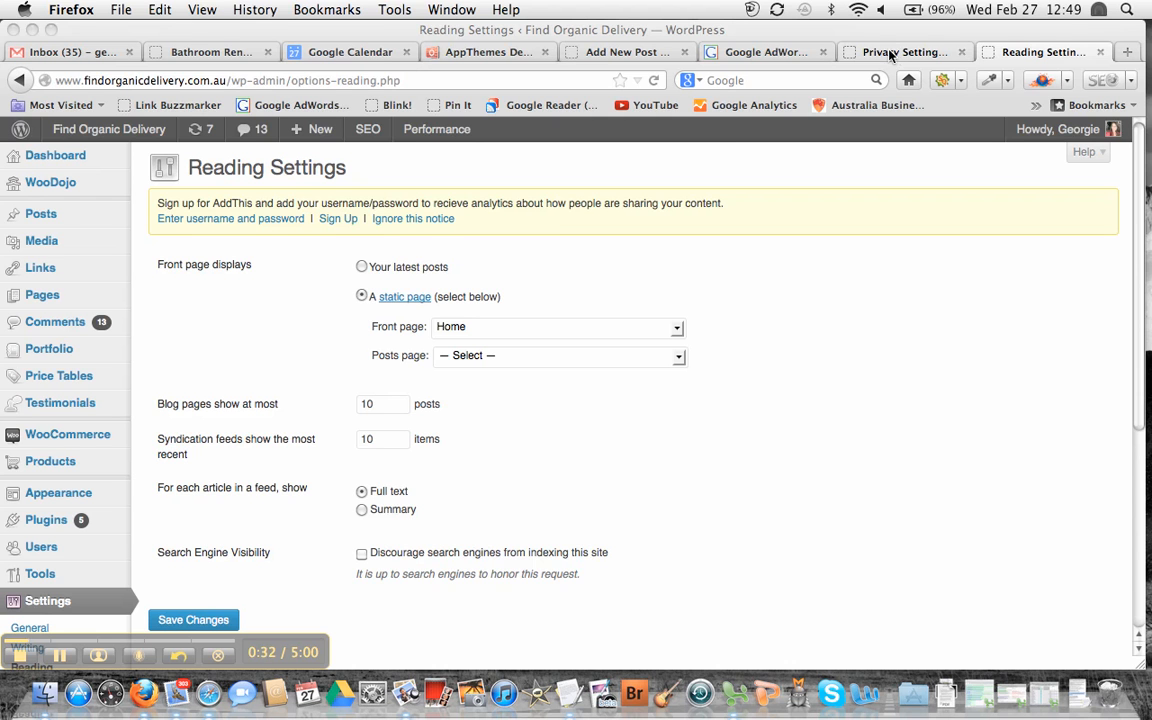
- Show the Wedding Locations Privacy Settings with Site Visibility allowing search engines to index
click(900, 52)
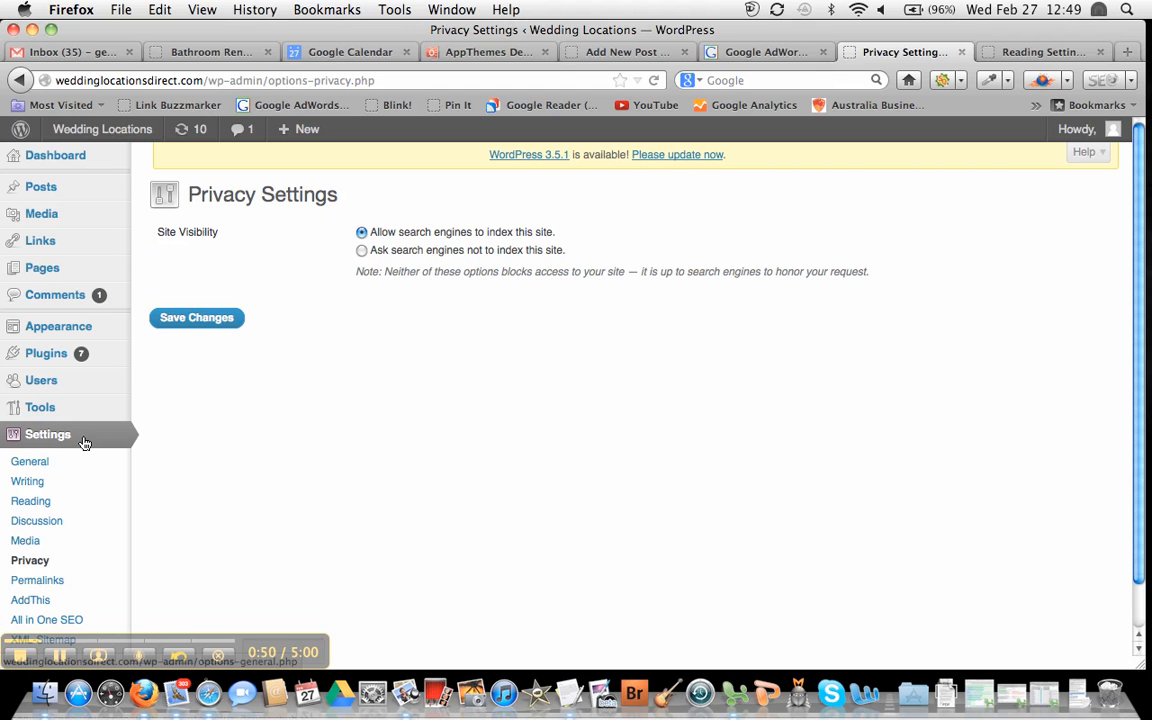
mouse_move(28, 560)
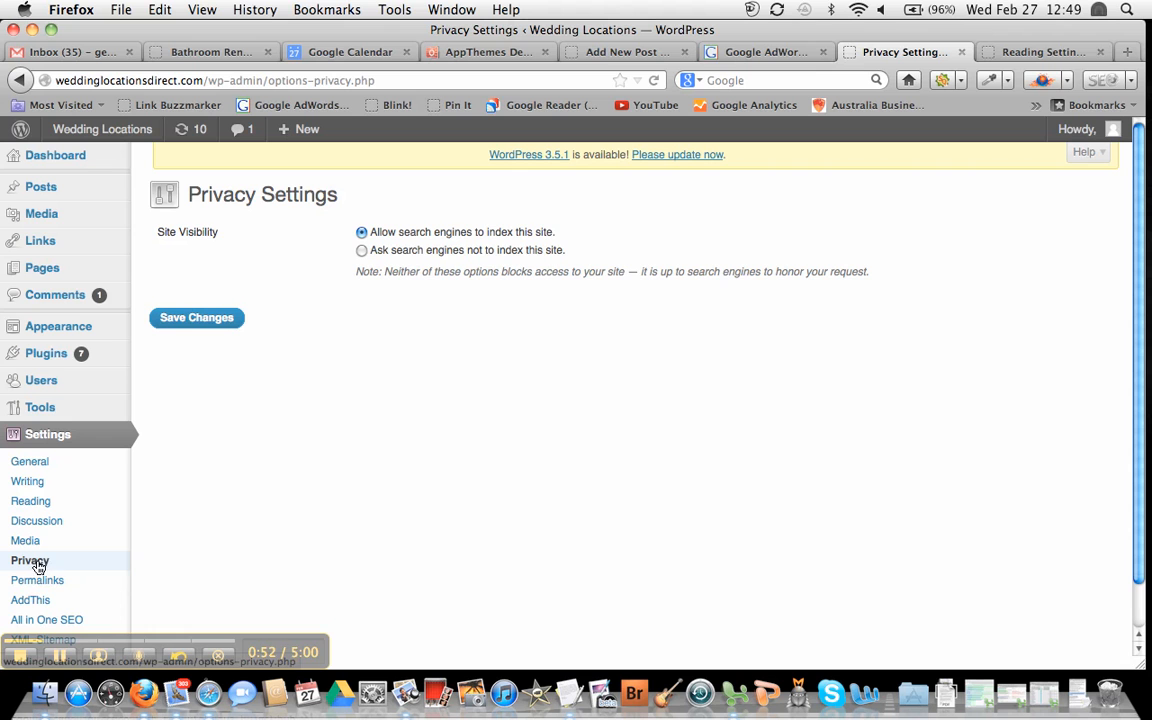
mouse_move(56, 564)
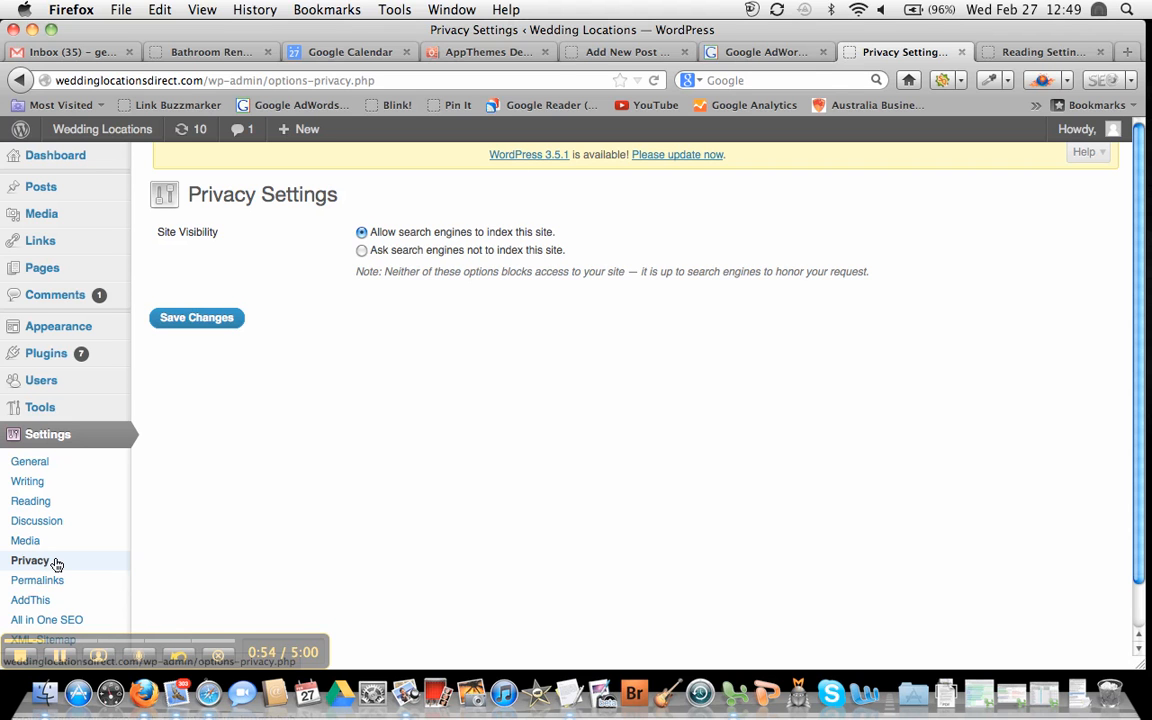
mouse_move(404, 292)
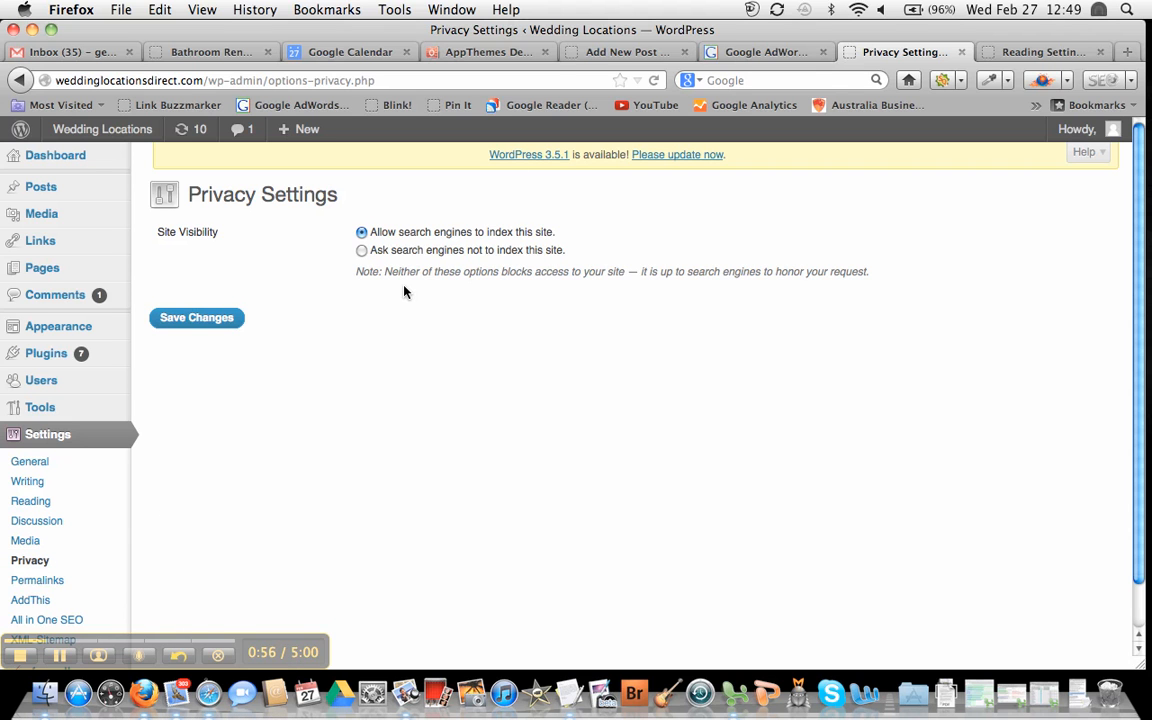
mouse_move(392, 256)
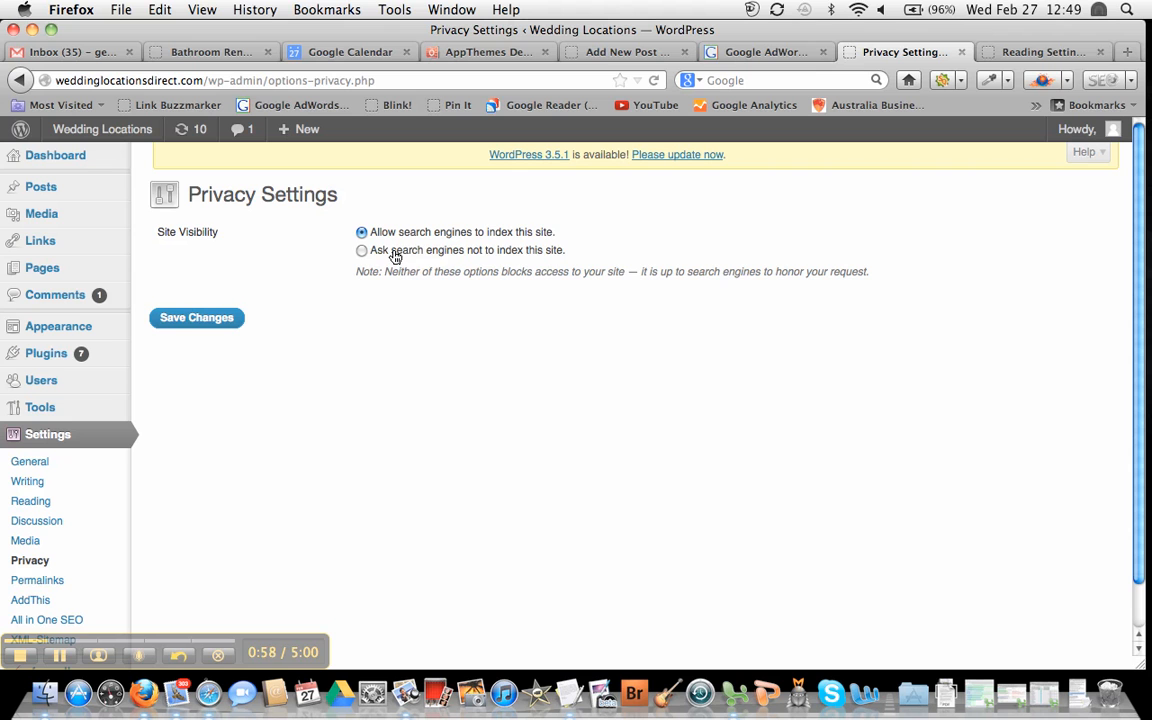
mouse_move(348, 242)
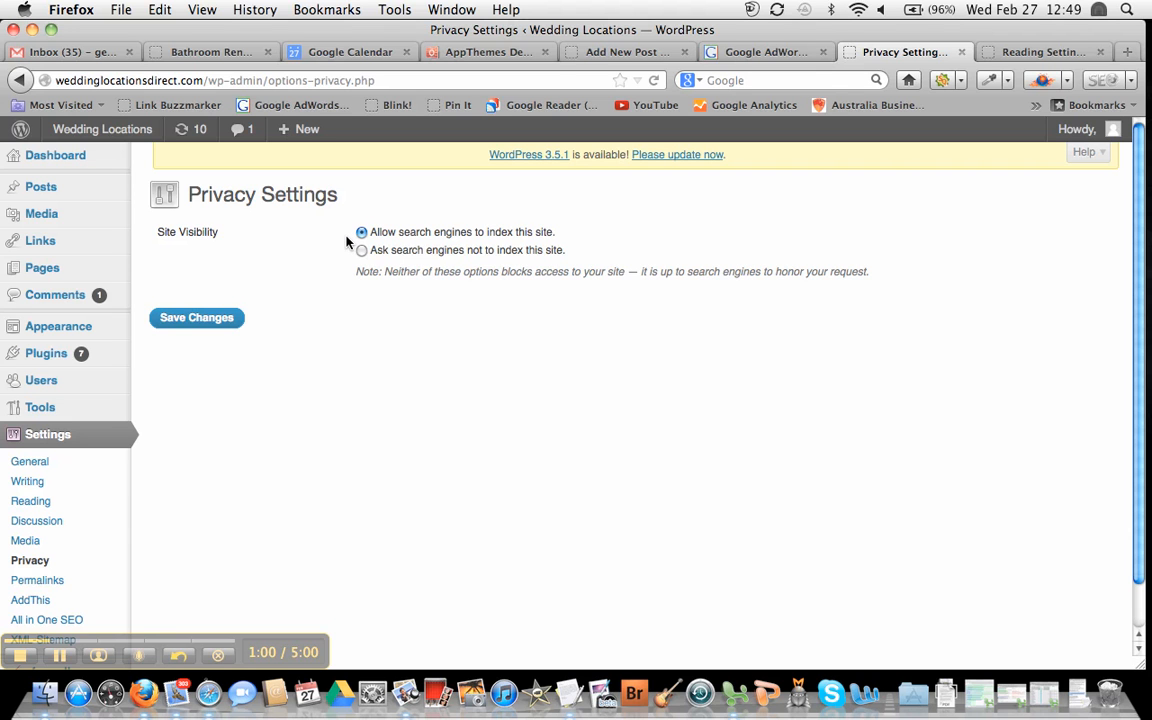
mouse_move(340, 248)
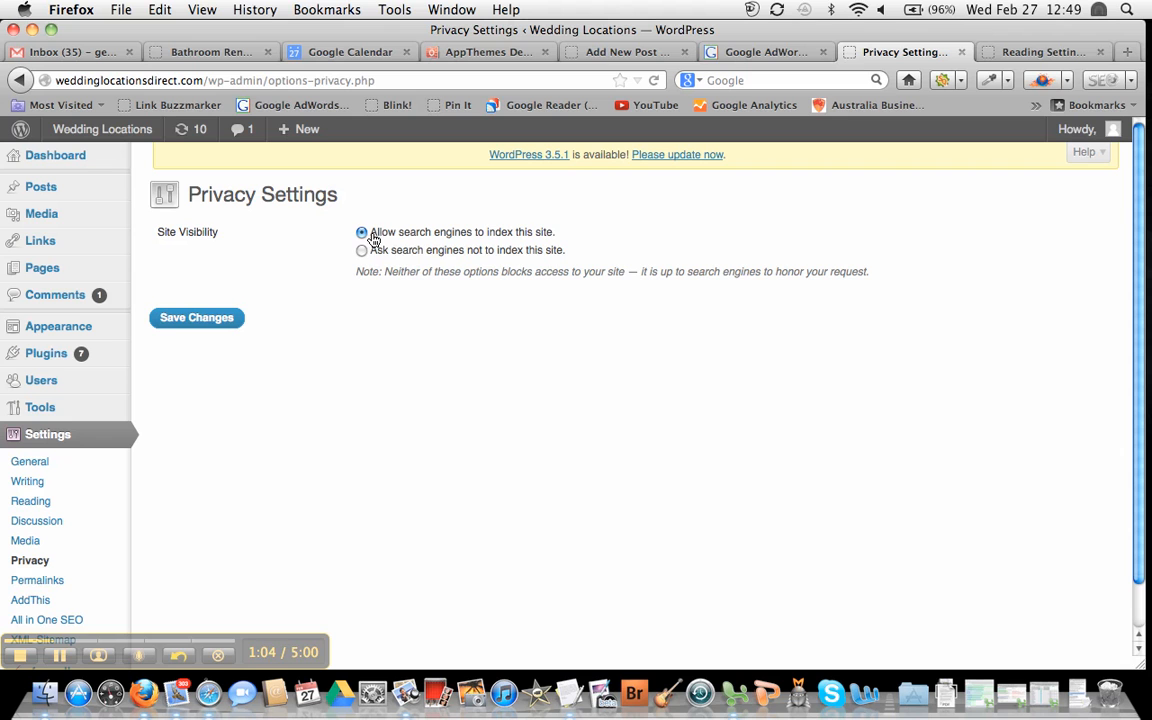
mouse_move(430, 238)
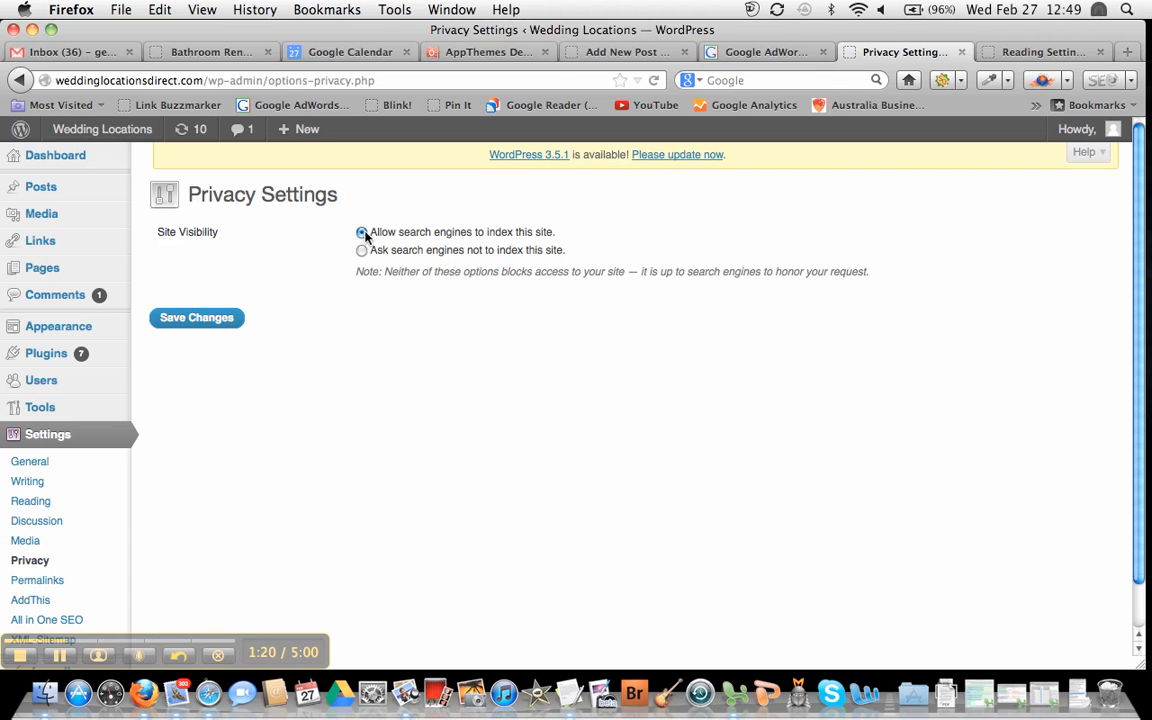
mouse_move(420, 240)
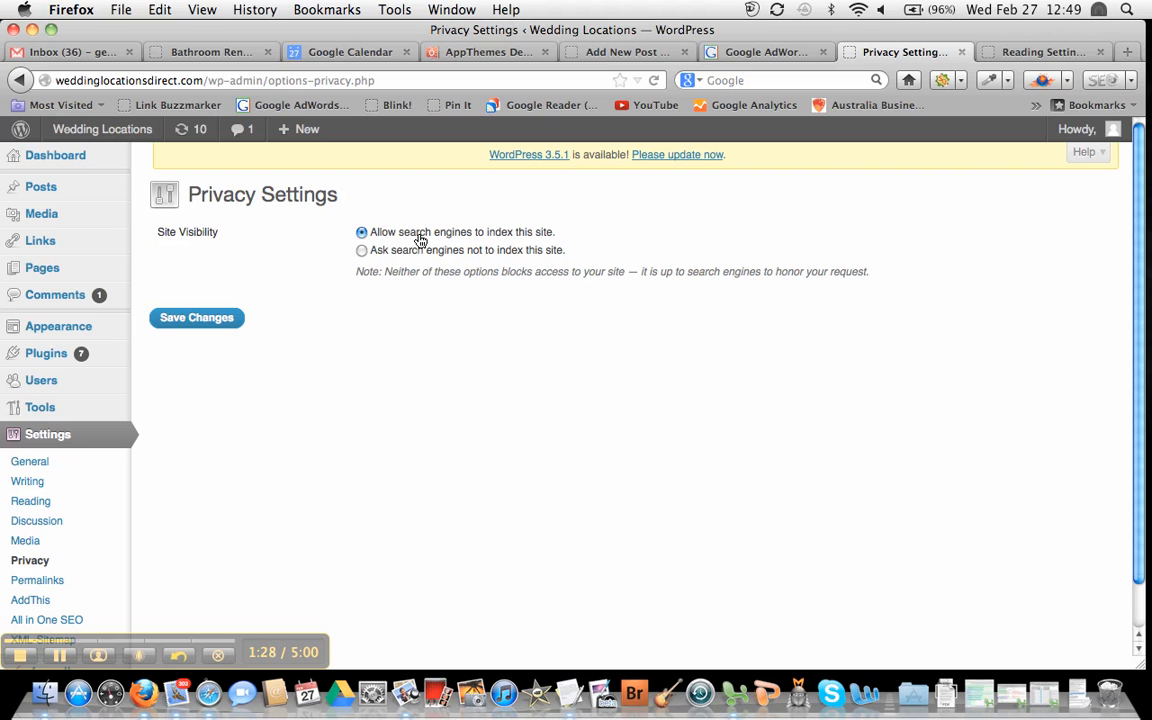
mouse_move(306, 376)
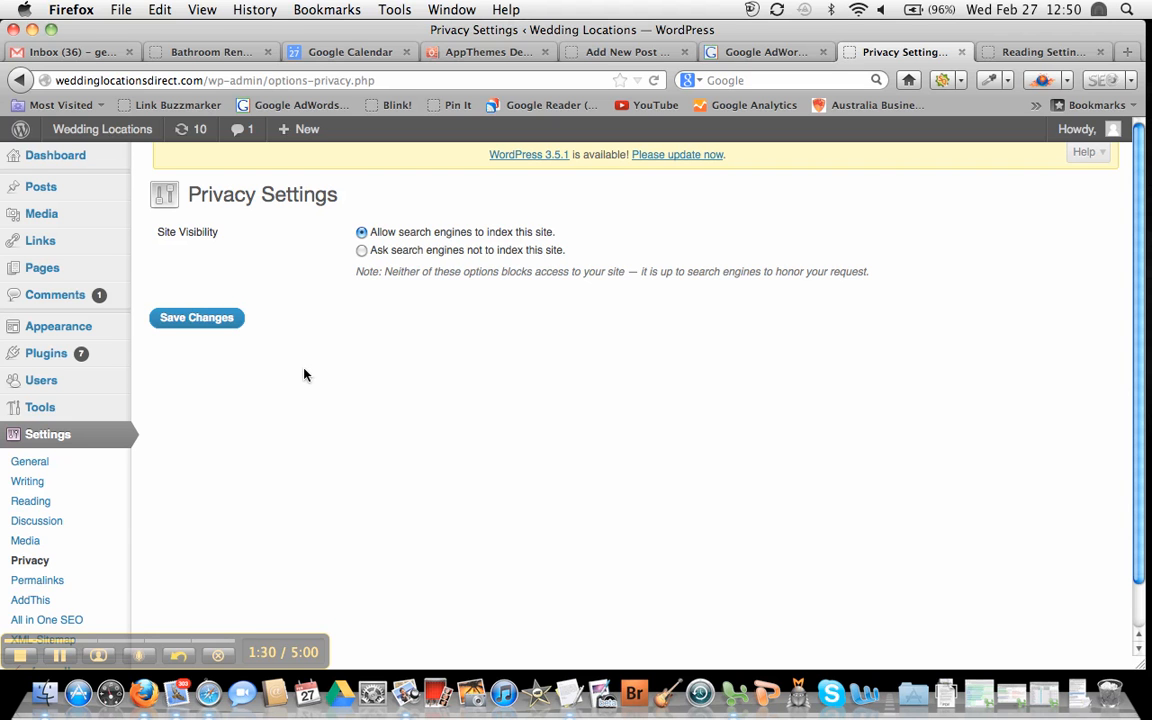
- Show Find Organic Delivery's Reading Settings with the Search Engine Visibility checkbox left unticked
click(1040, 52)
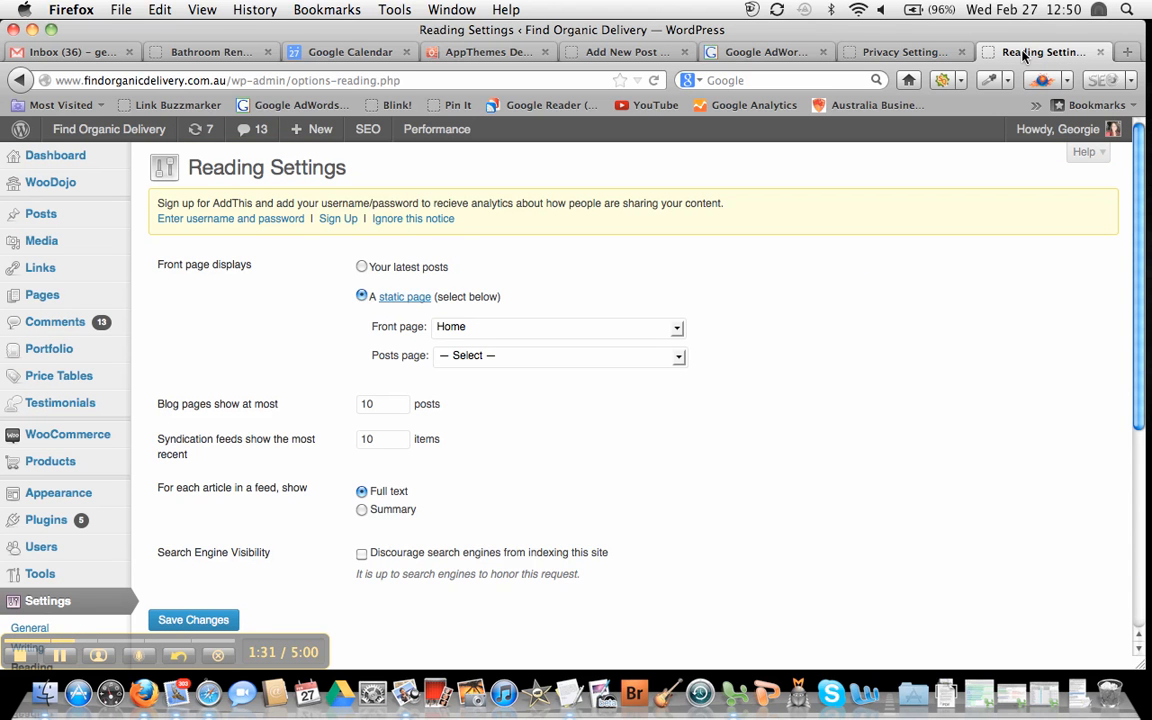
mouse_move(900, 246)
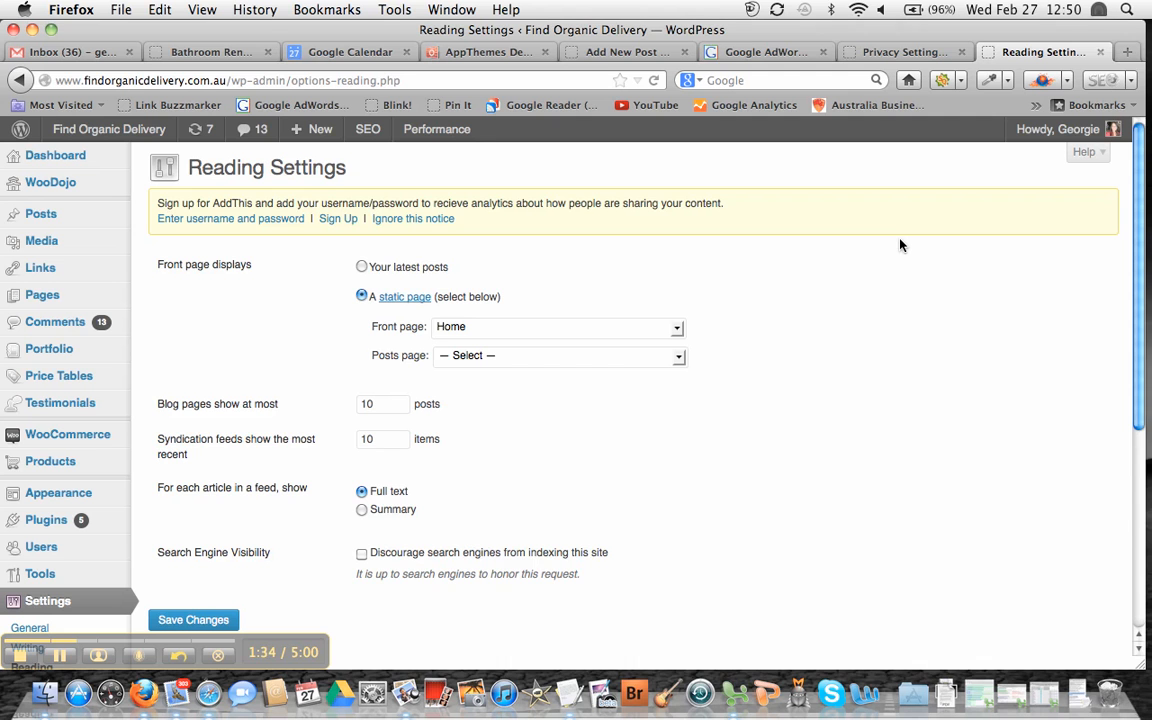
scroll(down, 3)
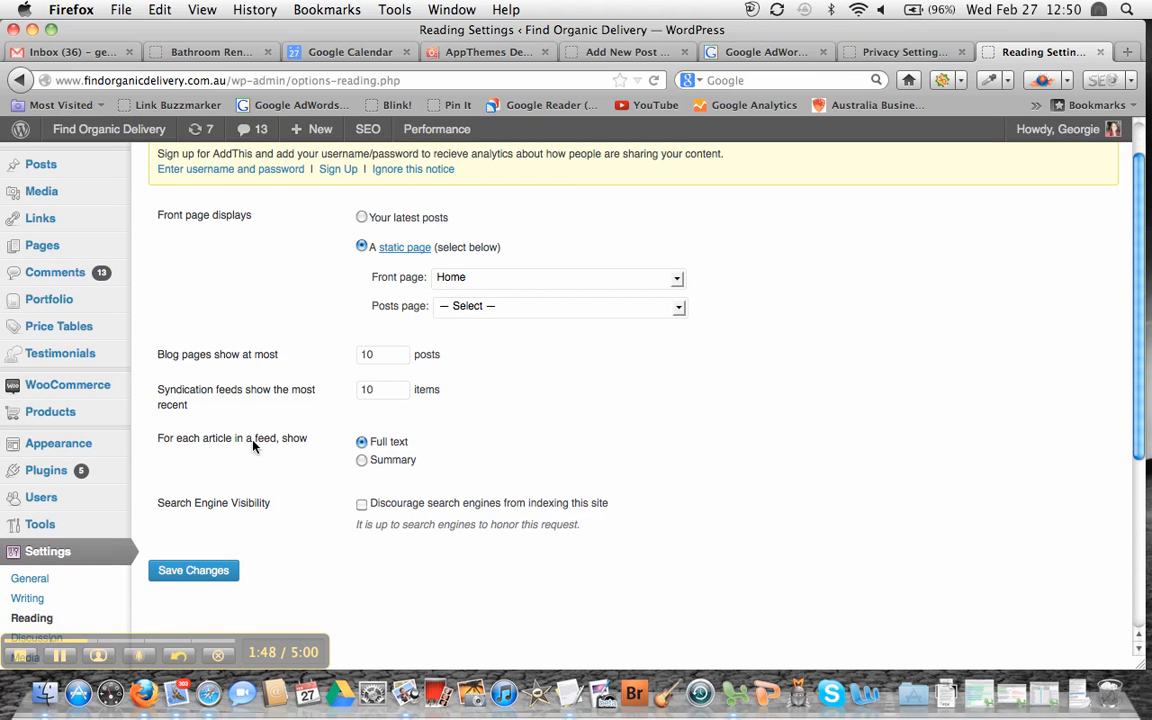
mouse_move(250, 510)
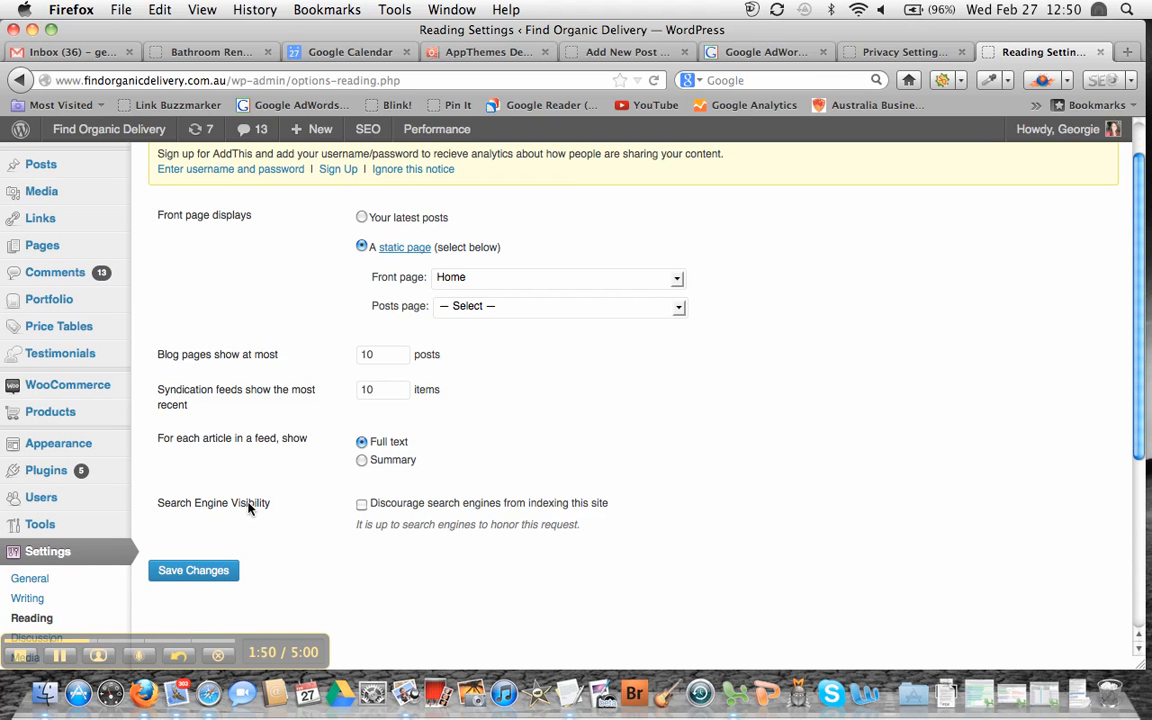
mouse_move(544, 512)
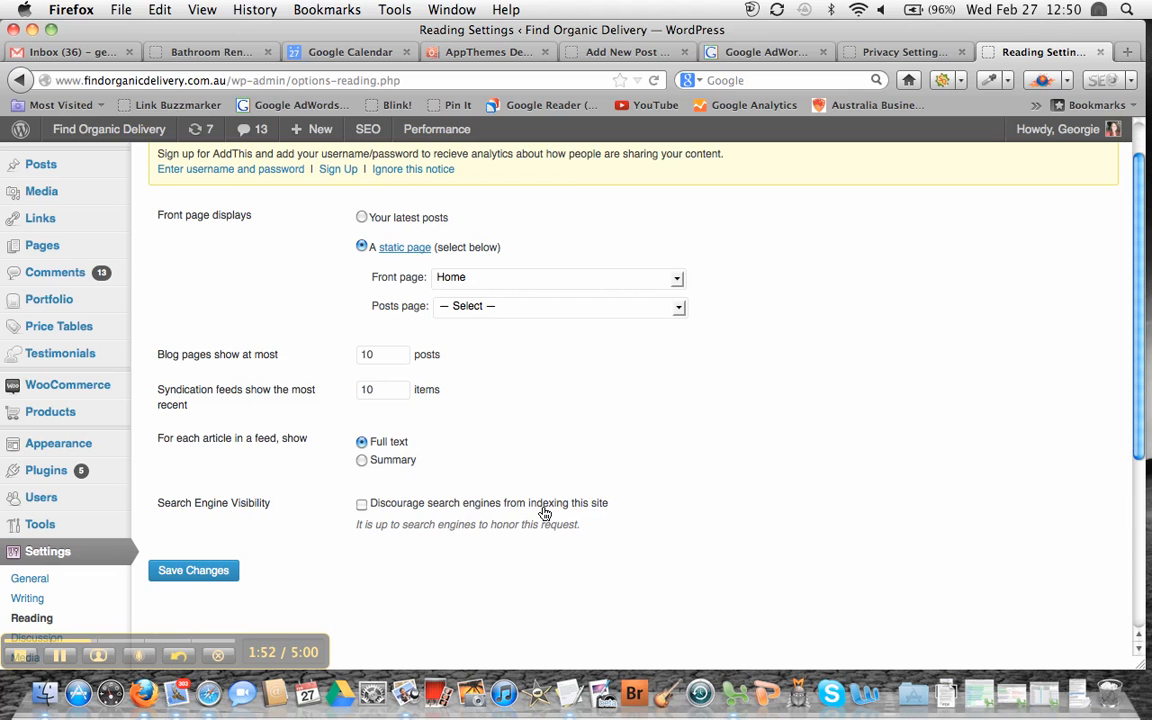
mouse_move(430, 512)
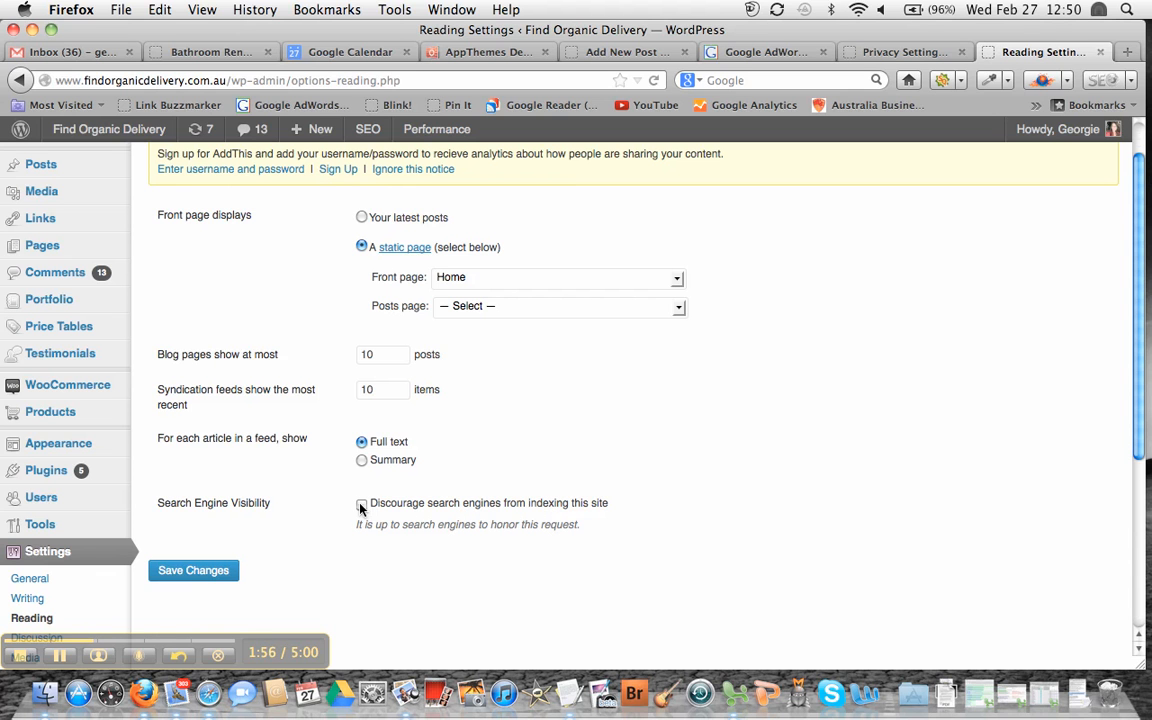
click(362, 504)
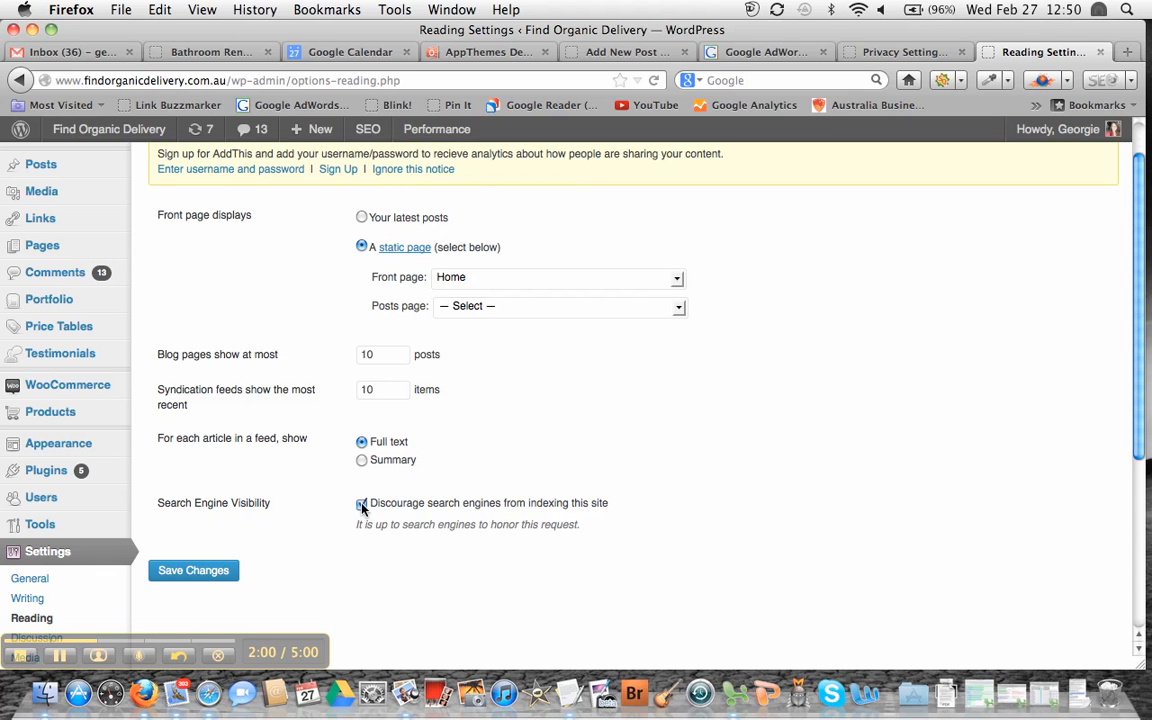
click(362, 504)
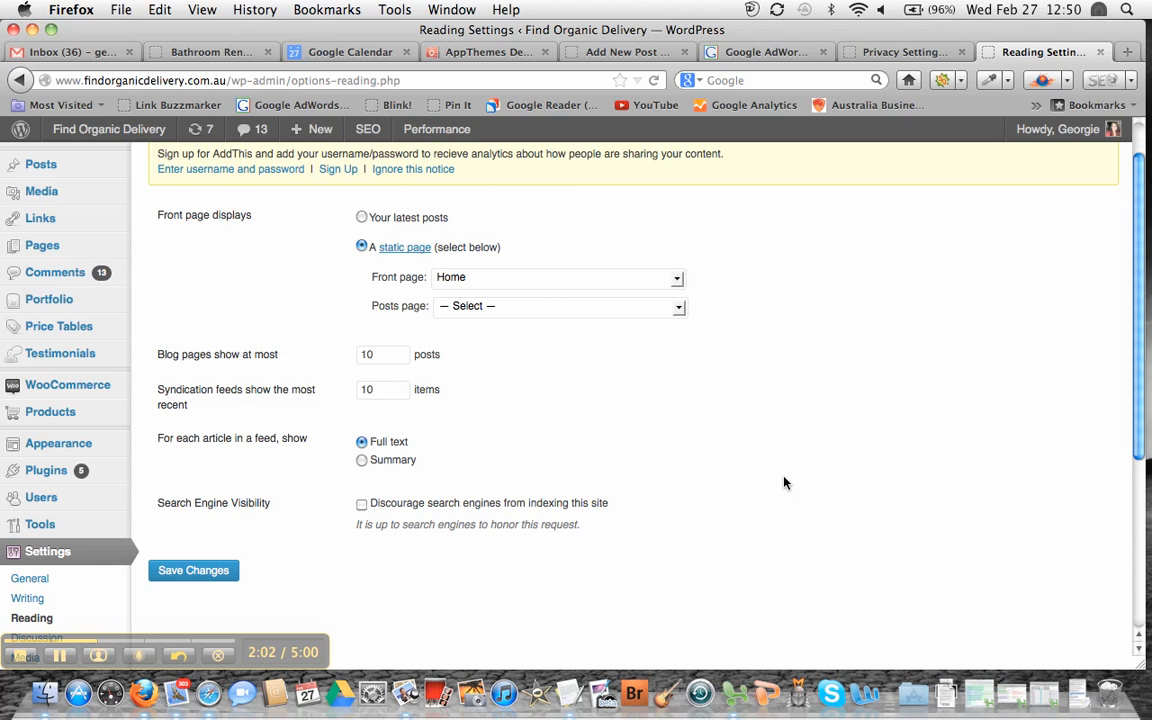